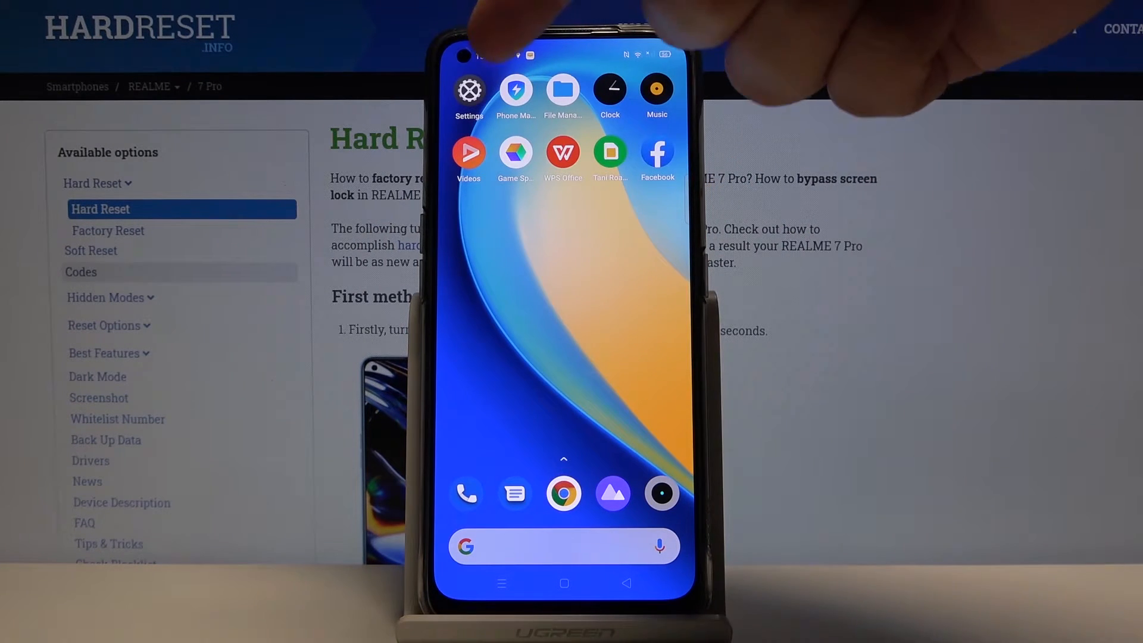
Launch Settings from the home screen and go into Additional settings
left_click(468, 91)
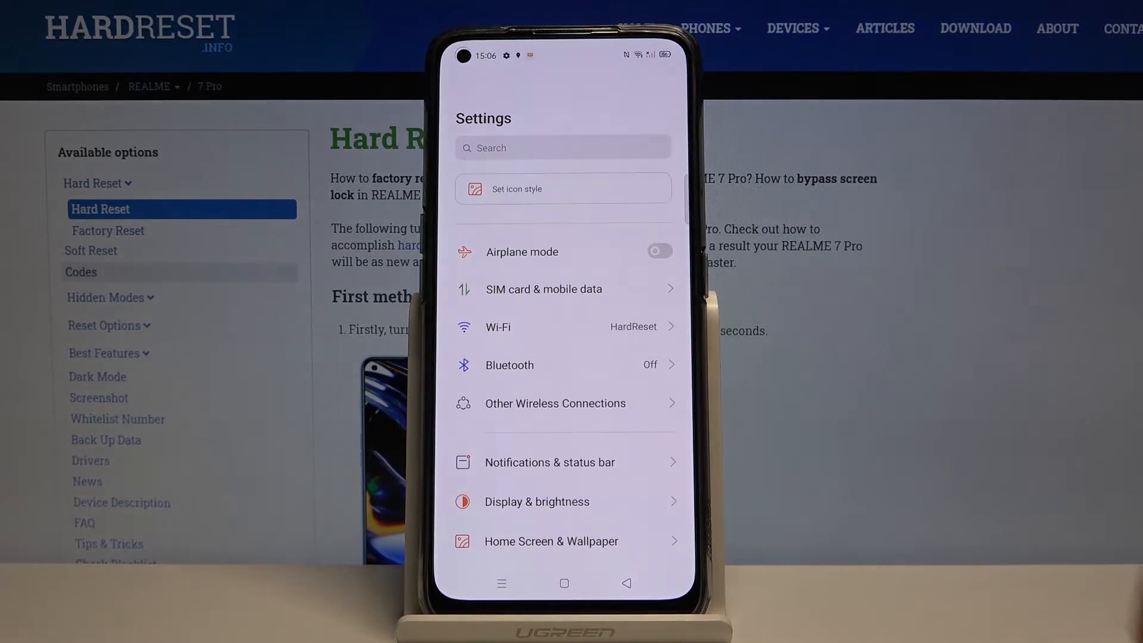
scroll("down", 3)
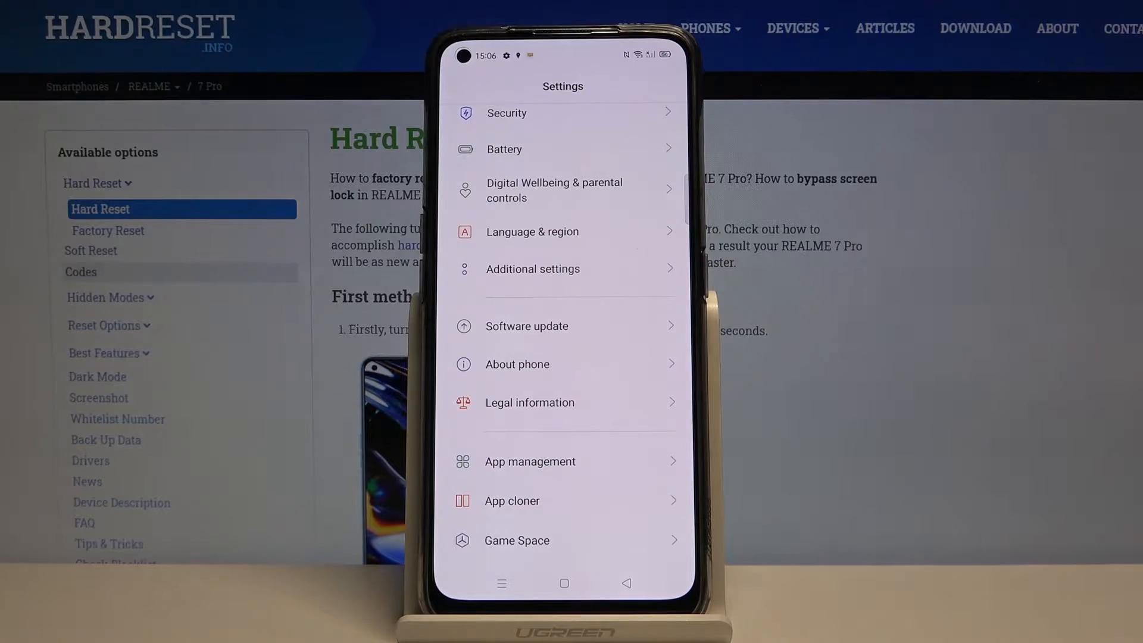
left_click(532, 269)
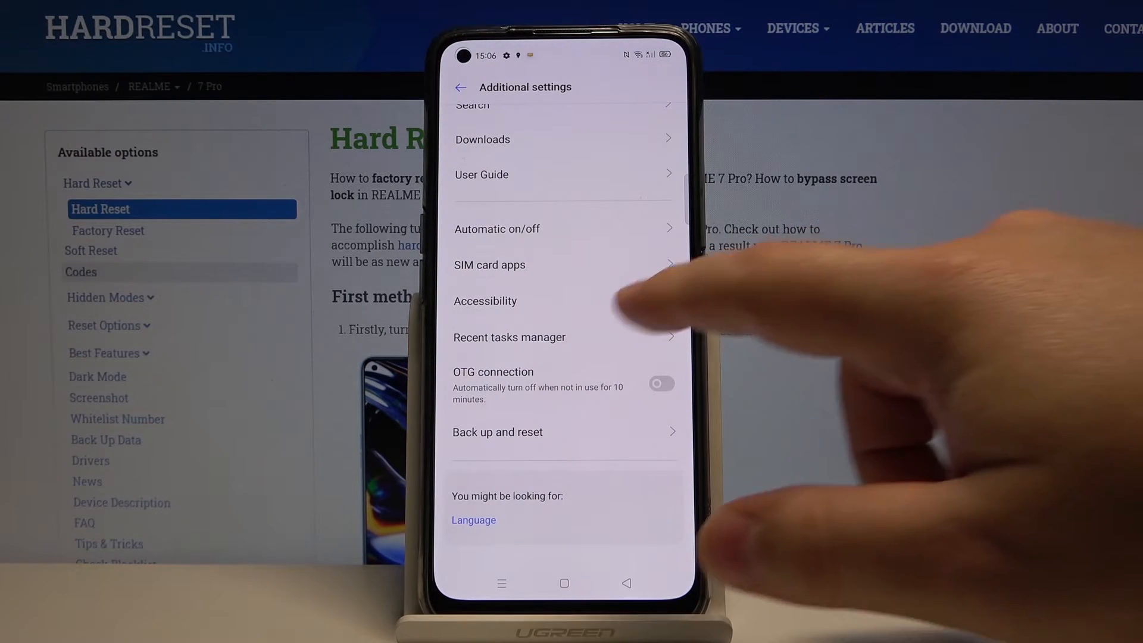
Go into Accessibility and choose TalkBack under Screen reader
left_click(485, 301)
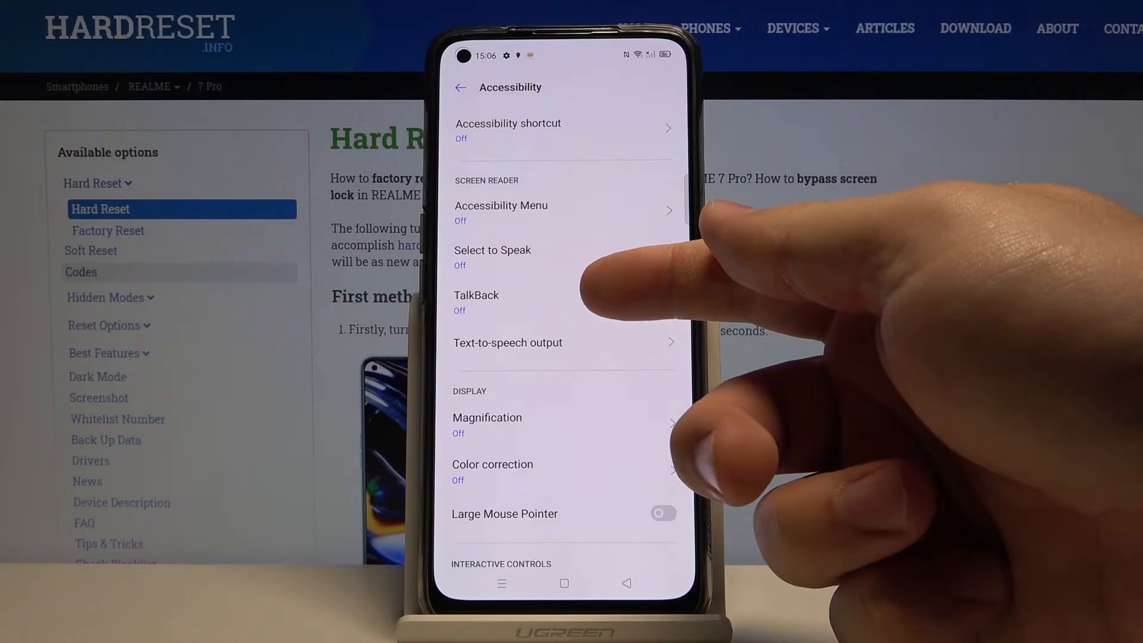
left_click(476, 301)
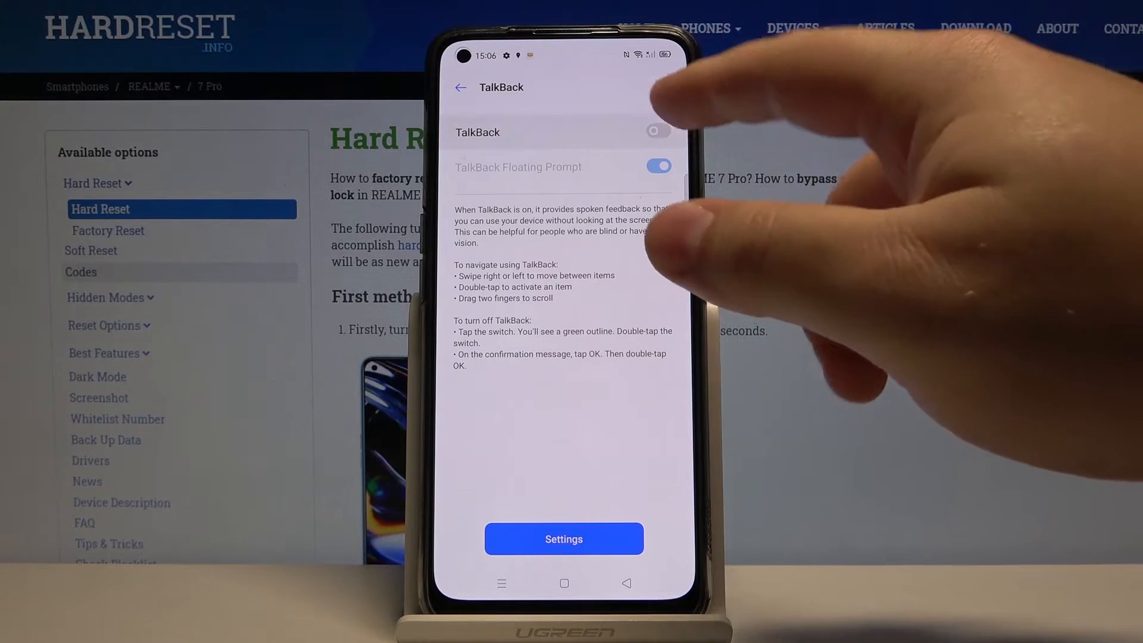
Switch the TalkBack toggle on and accept the full-control permission with OK
left_click(656, 131)
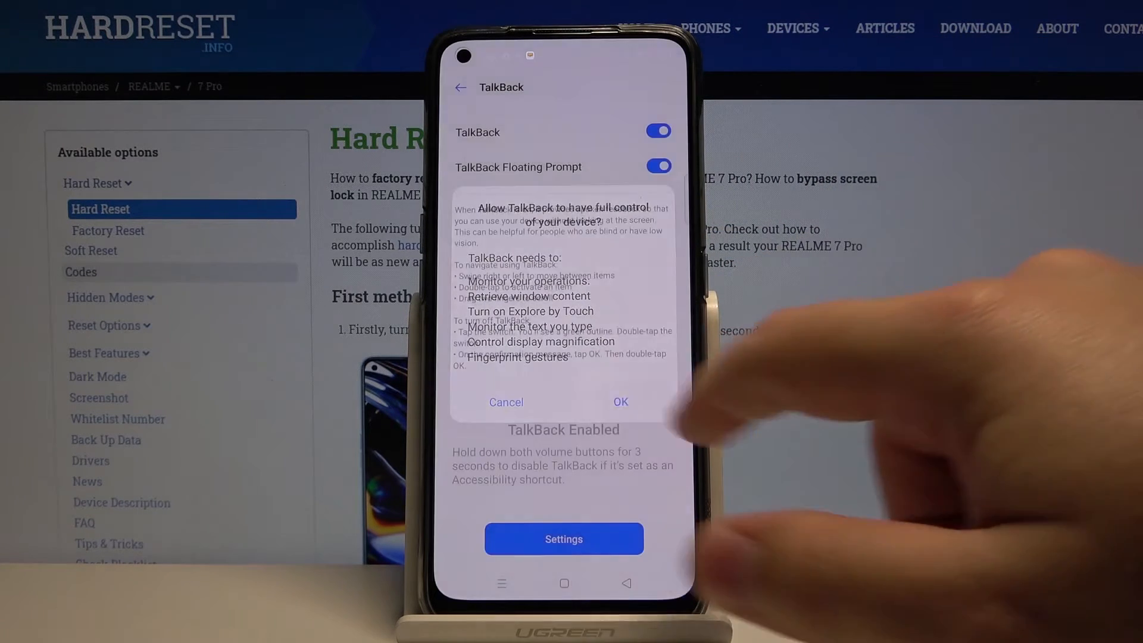
left_click(620, 402)
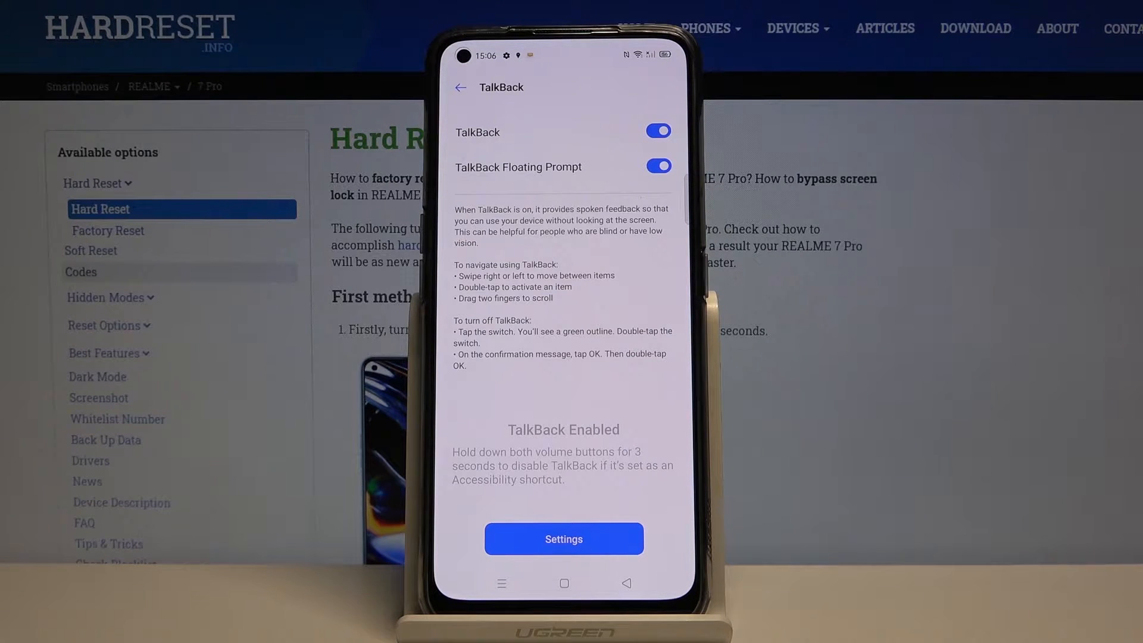
left_click(562, 292)
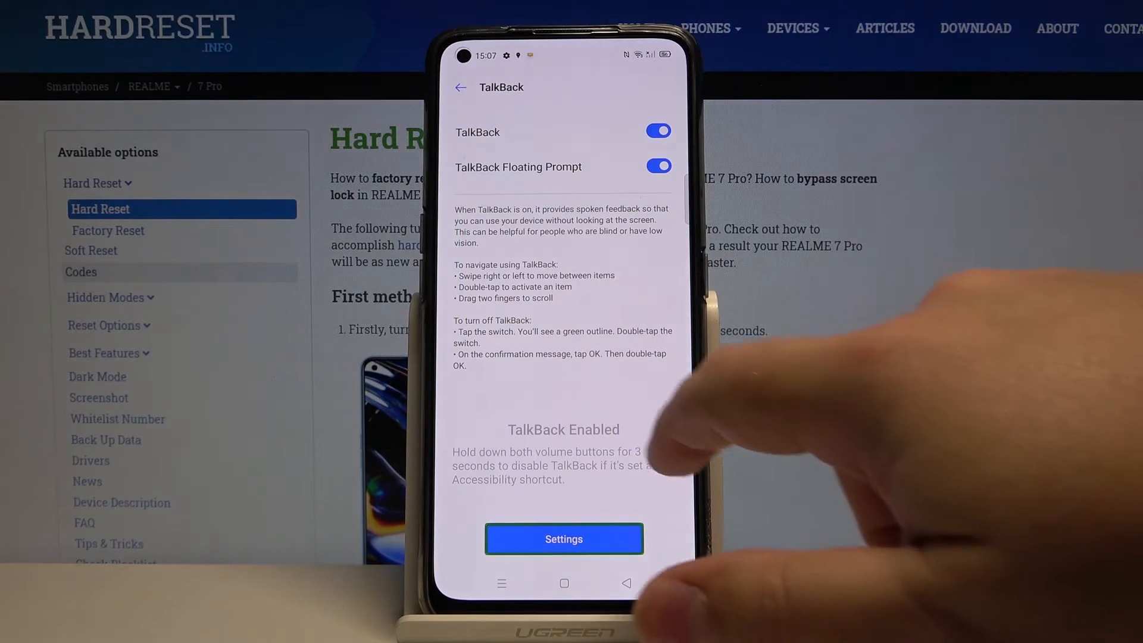
Have TalkBack announce an item, then use the back arrow to reach the Accessibility list
left_click(564, 167)
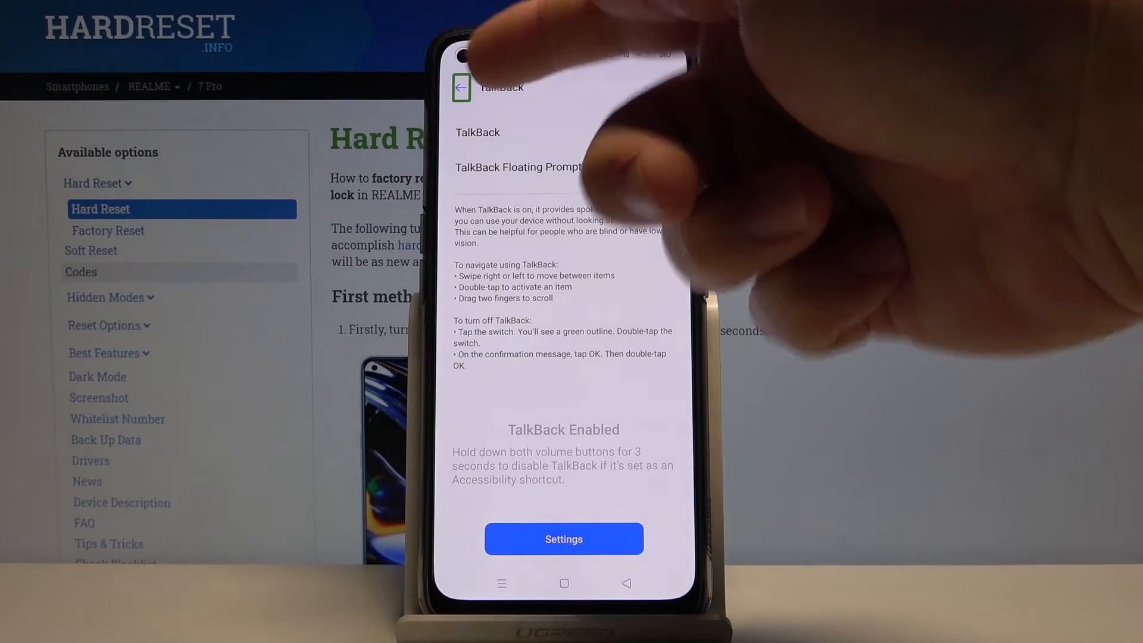
left_click(461, 88)
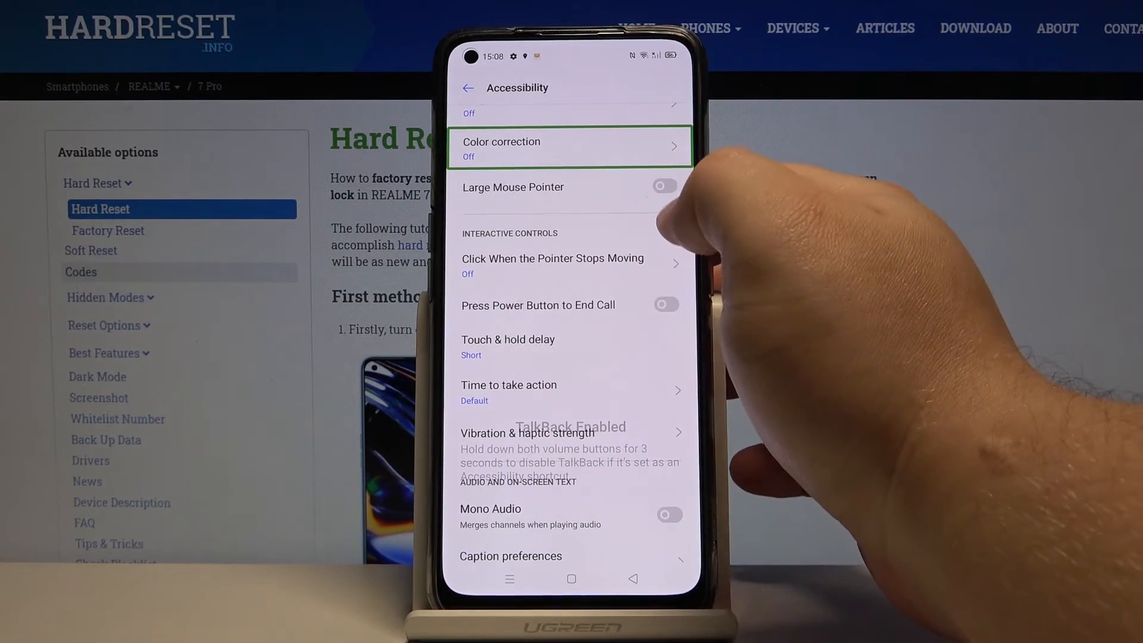
Move TalkBack focus through the options and reopen TalkBack (On)
left_click(511, 348)
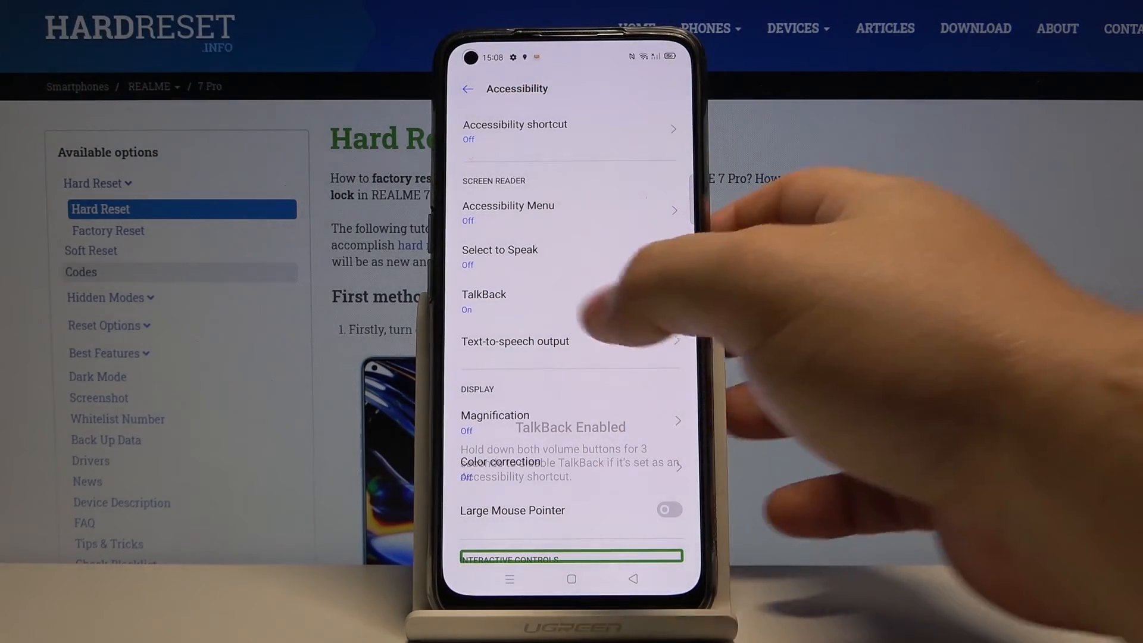
left_click(483, 299)
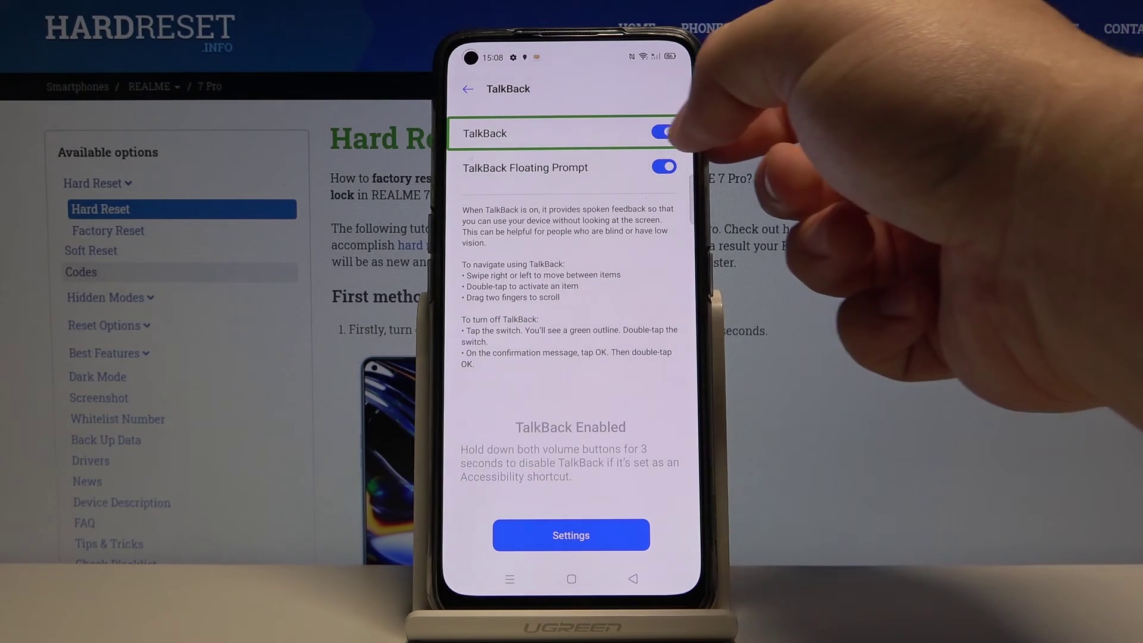
Switch the TalkBack toggle off and confirm with Turn off in the dialog
left_click(662, 132)
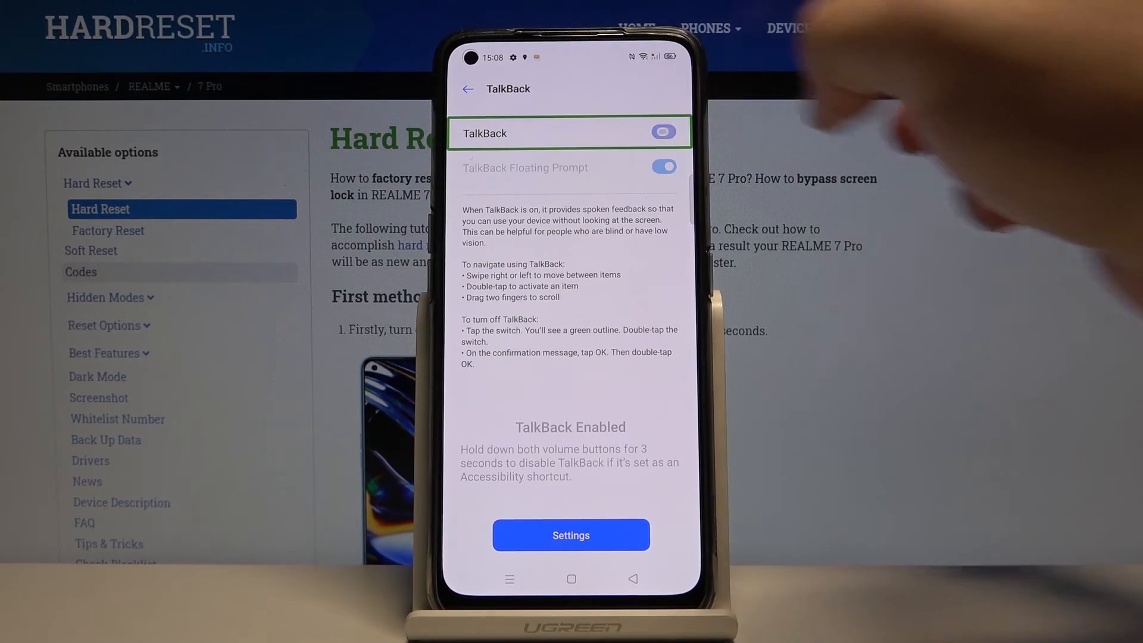
left_click(662, 132)
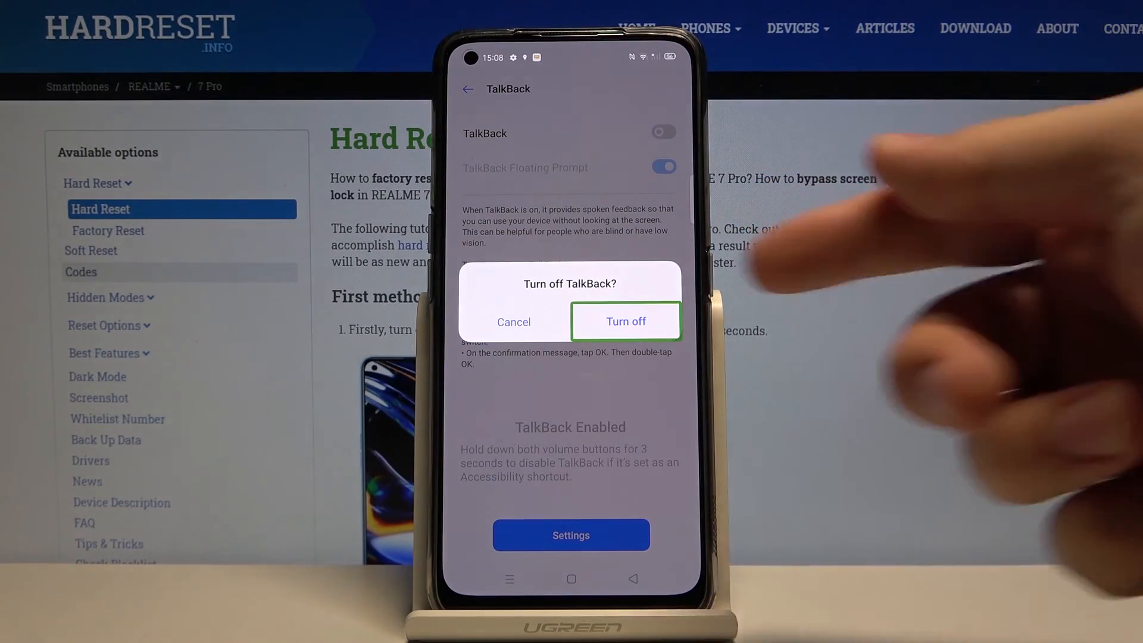
left_click(626, 321)
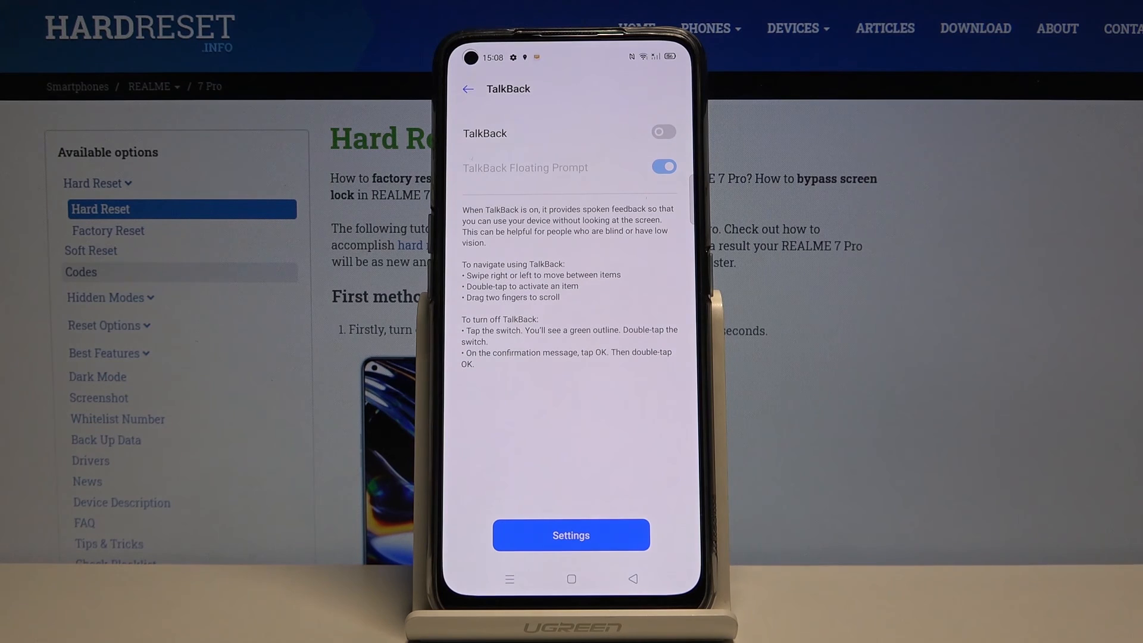